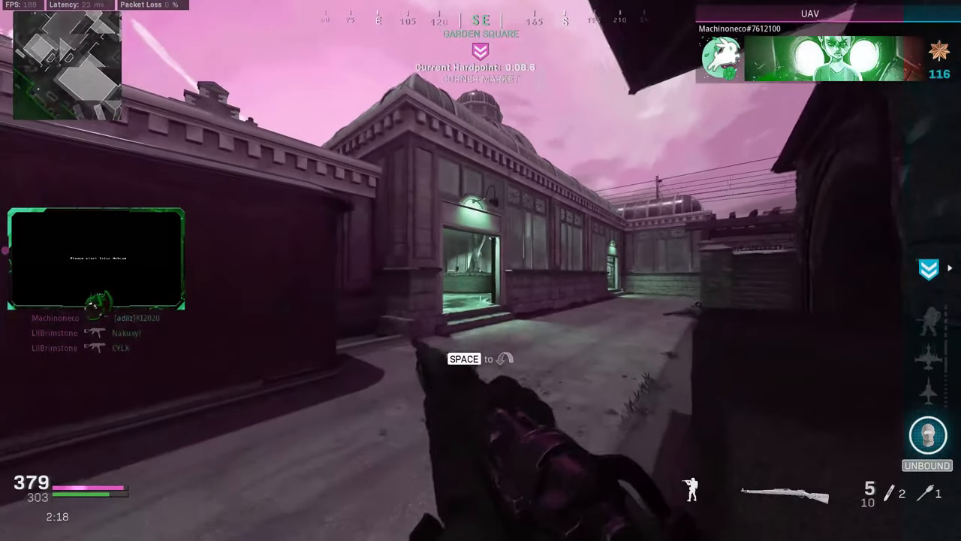
{"action": "mouse_move", "coordinate": [481, 270]}
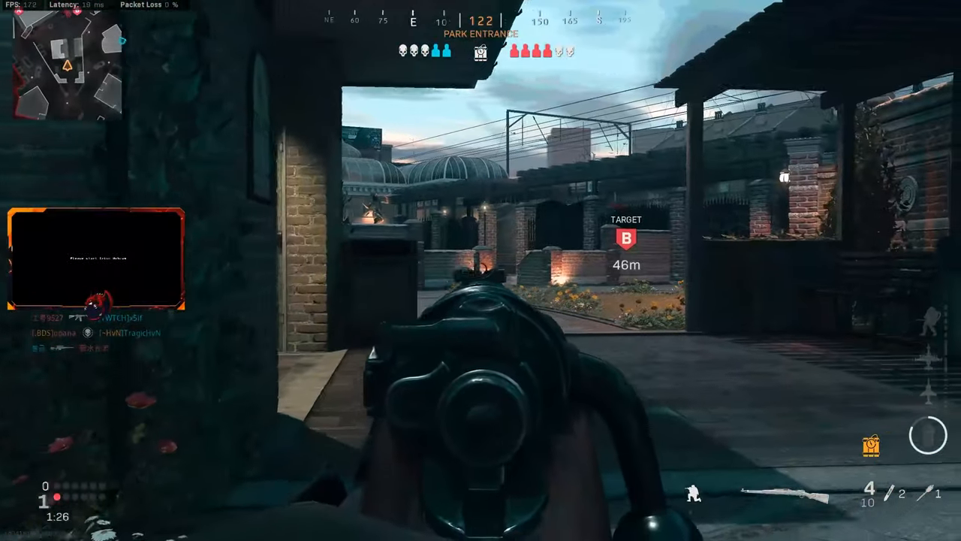
- Skip past the sniper montage intro to reach the multiplayer PLAY menu
{"action": "left_click", "coordinate": [480, 270]}
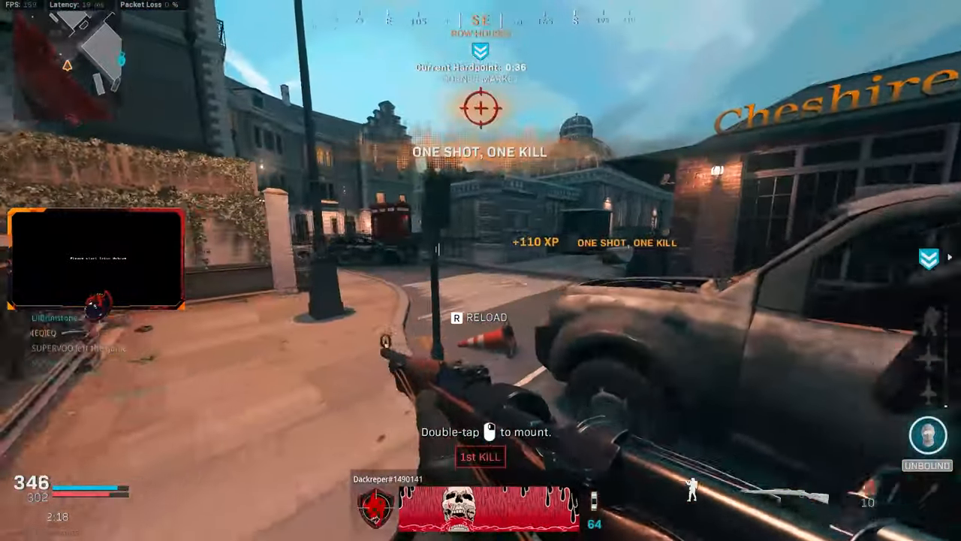
{"action": "mouse_move", "coordinate": [480, 271]}
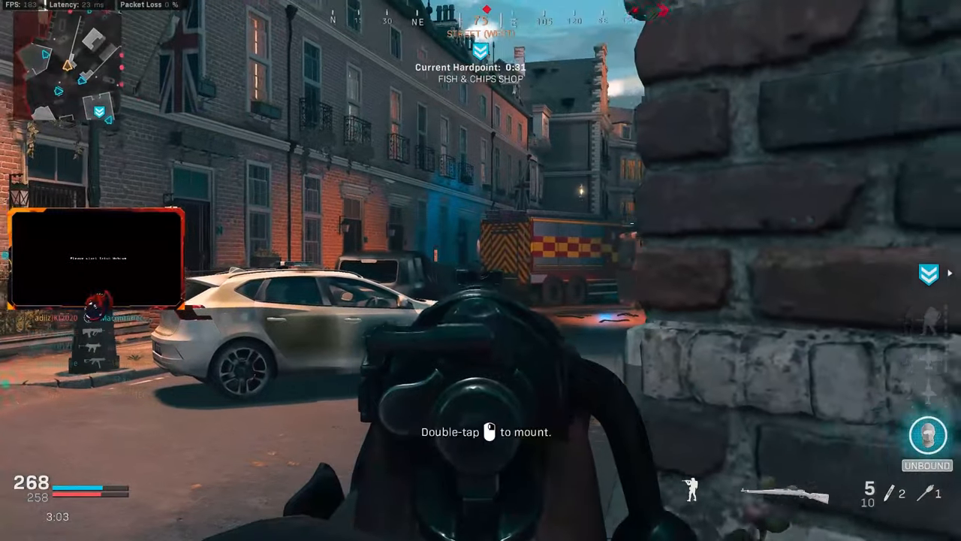
{"action": "left_click", "coordinate": [481, 270]}
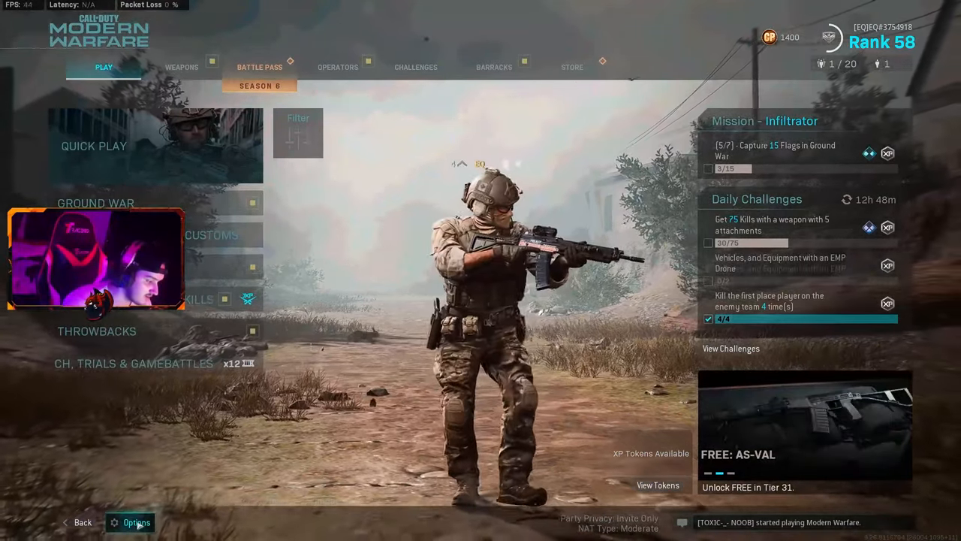
- Review mouse settings in Options (8.70 sensitivity, Legacy ADS, smoothing Disabled), then show Movement
{"action": "left_click", "coordinate": [135, 522]}
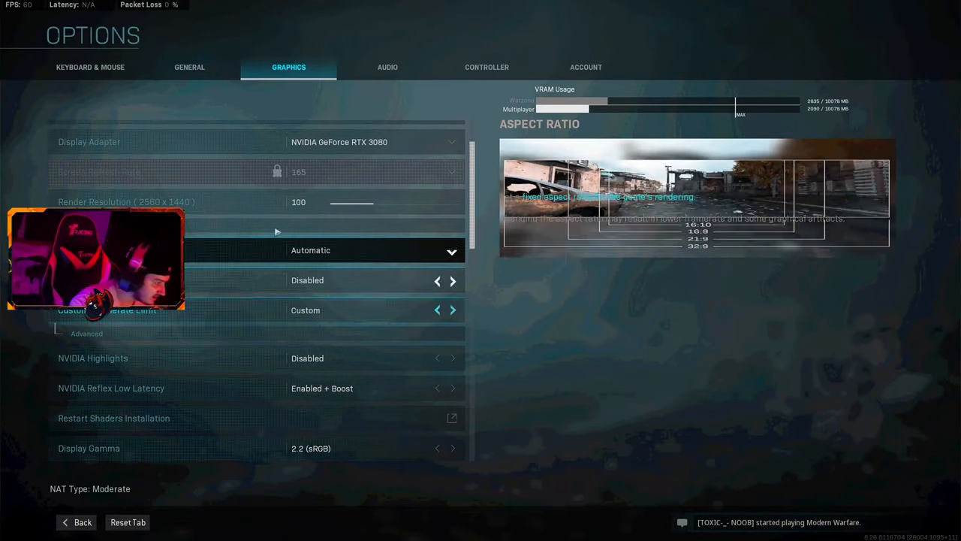
{"action": "left_click", "coordinate": [90, 67]}
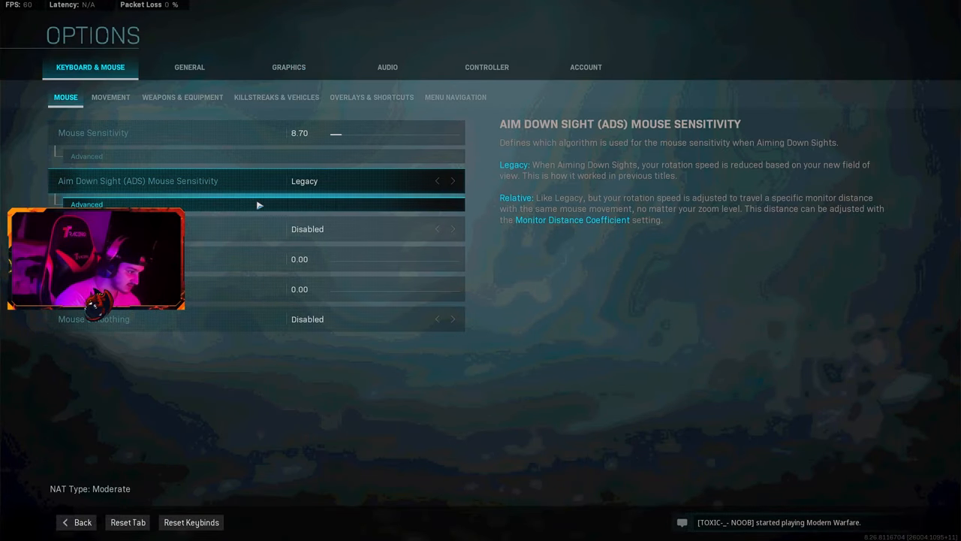
{"action": "left_click", "coordinate": [93, 133]}
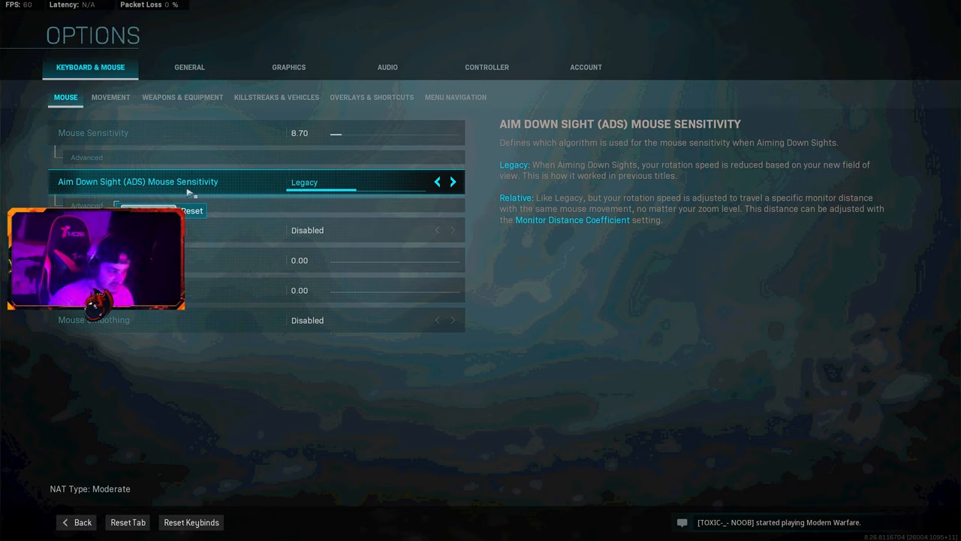
{"action": "left_click", "coordinate": [87, 157]}
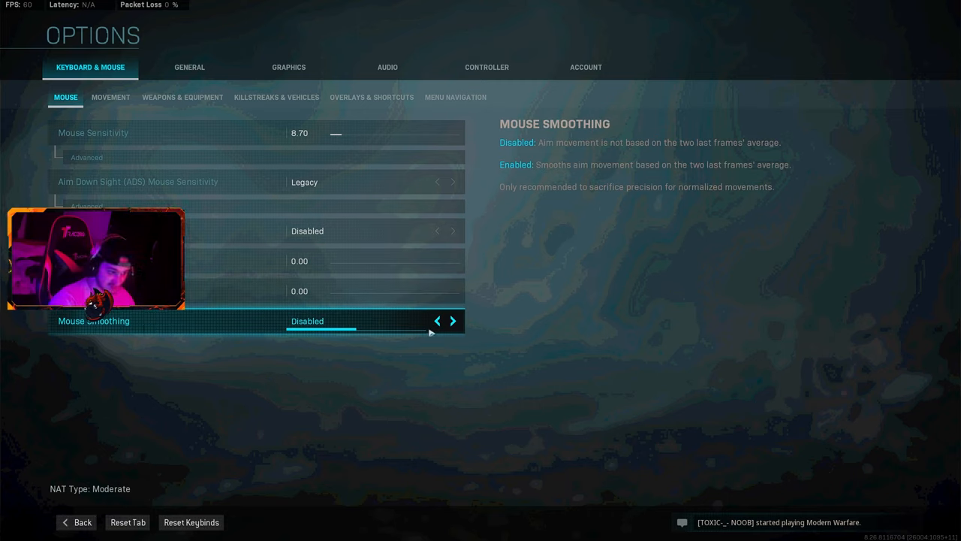
{"action": "left_click", "coordinate": [110, 97]}
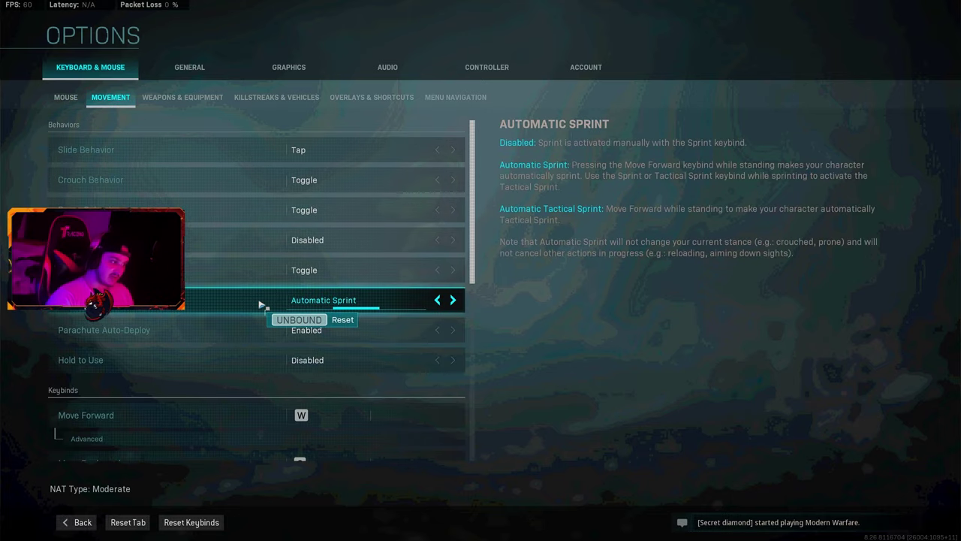
- Turn on Automatic Sprint and review the movement keybinds before showing Weapons & Equipment
{"action": "left_click", "coordinate": [165, 149]}
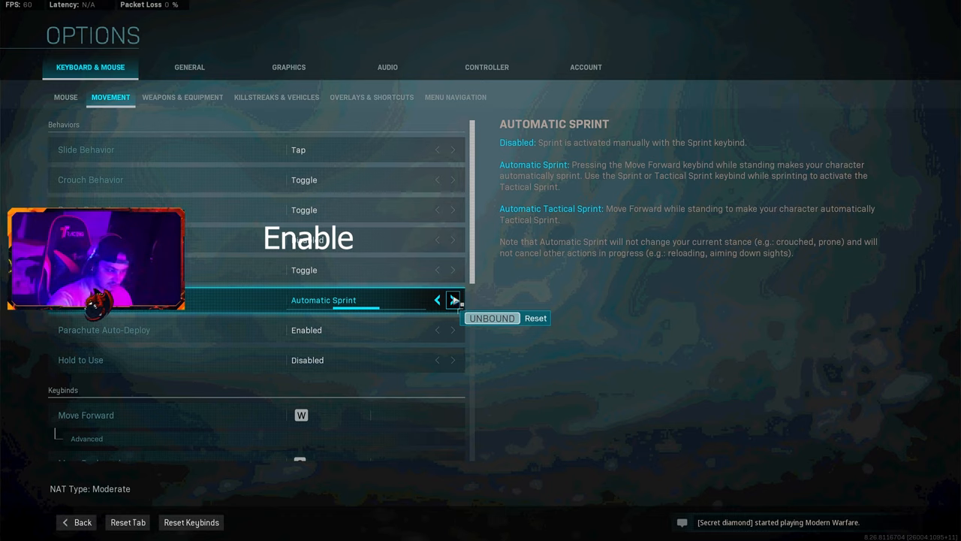
{"action": "left_click", "coordinate": [437, 300]}
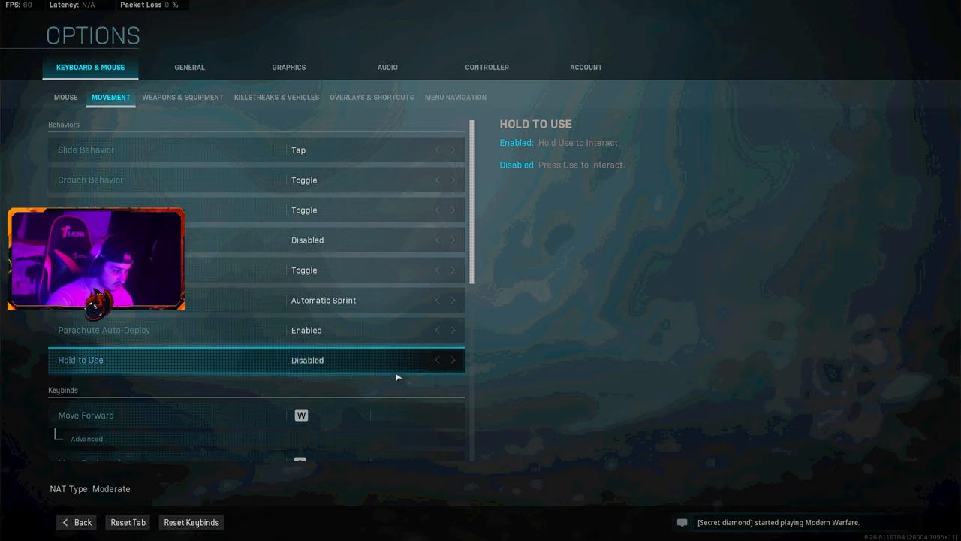
{"action": "scroll", "scroll_direction": "down", "scroll_amount": 3}
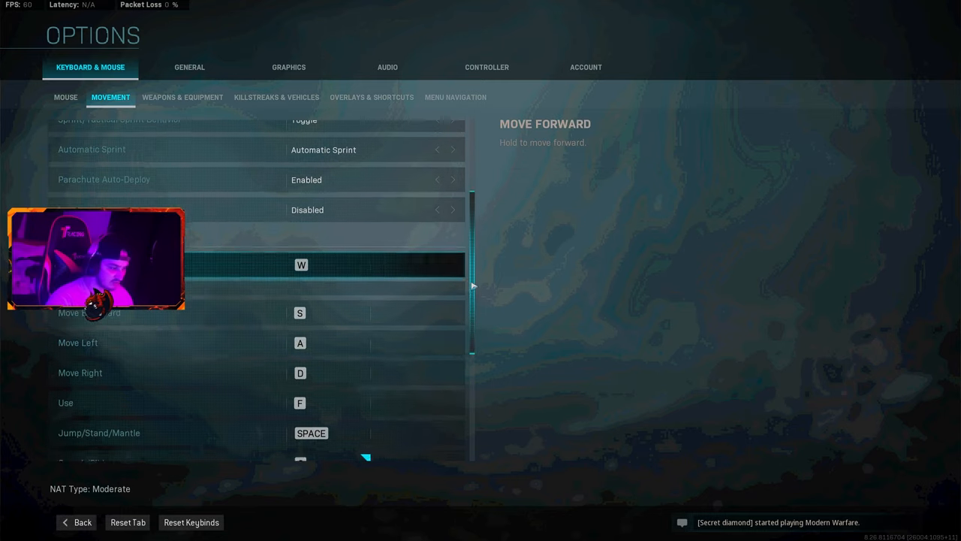
{"action": "scroll", "scroll_direction": "down", "scroll_amount": 3}
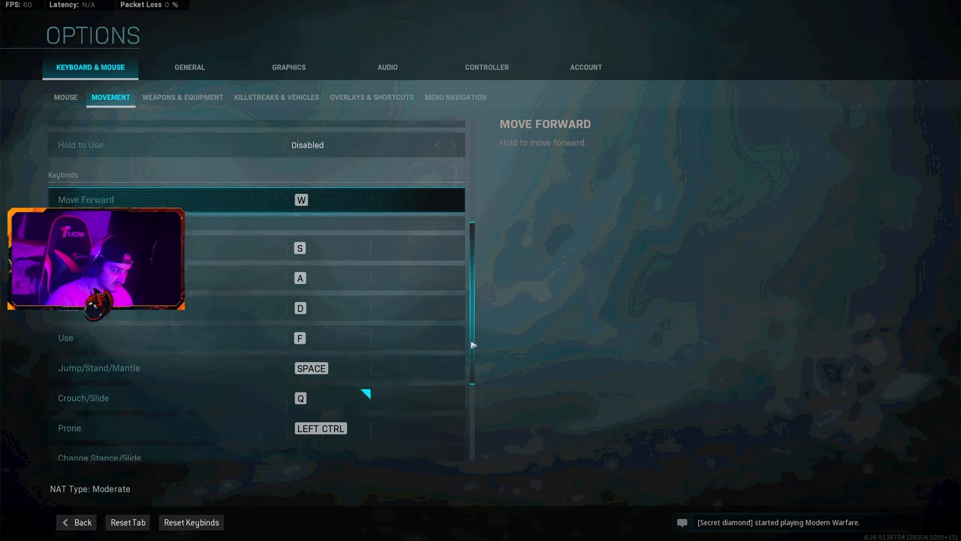
{"action": "left_click", "coordinate": [182, 97]}
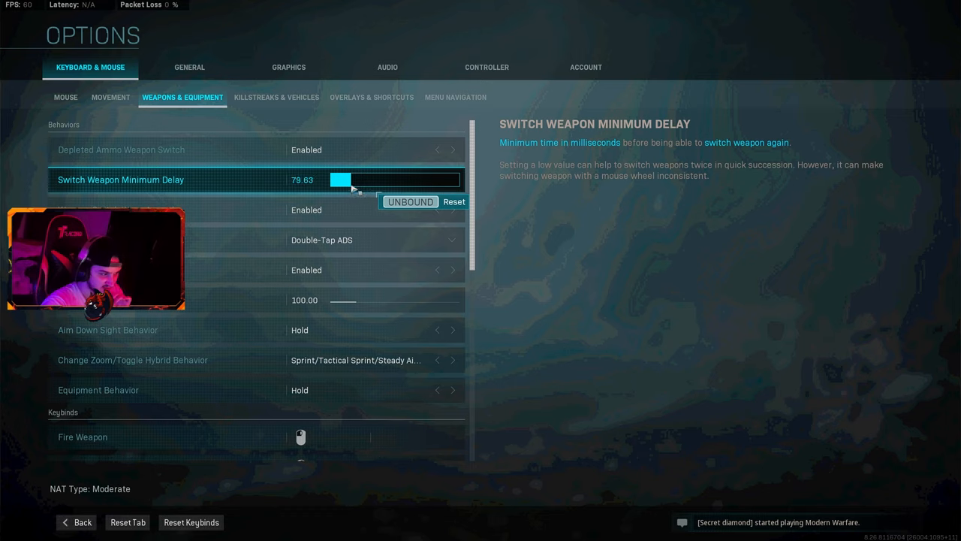
- Lower Switch Weapon Minimum Delay from 79.63 to about 60
{"action": "left_click_drag", "start_coordinate": [359, 180], "coordinate": [341, 180]}
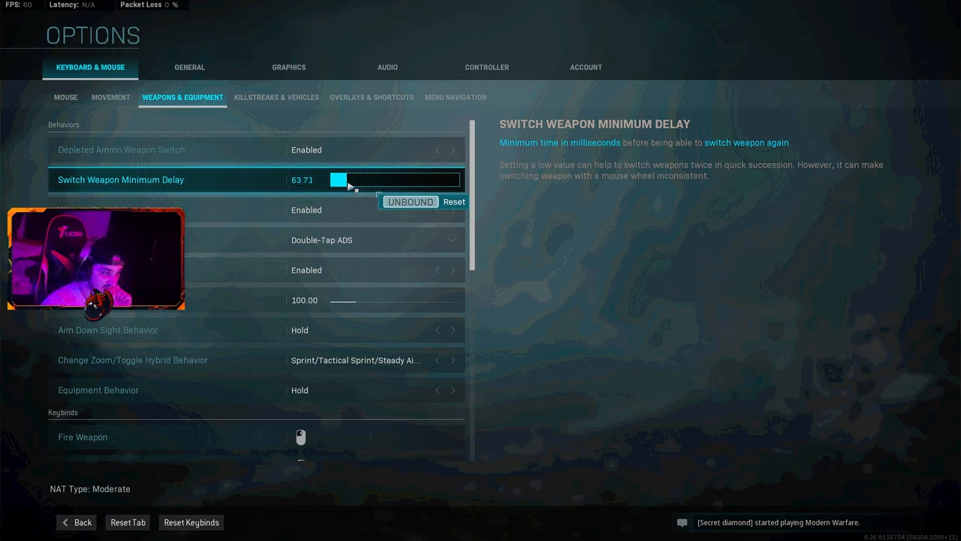
{"action": "left_click_drag", "start_coordinate": [353, 179], "coordinate": [348, 179]}
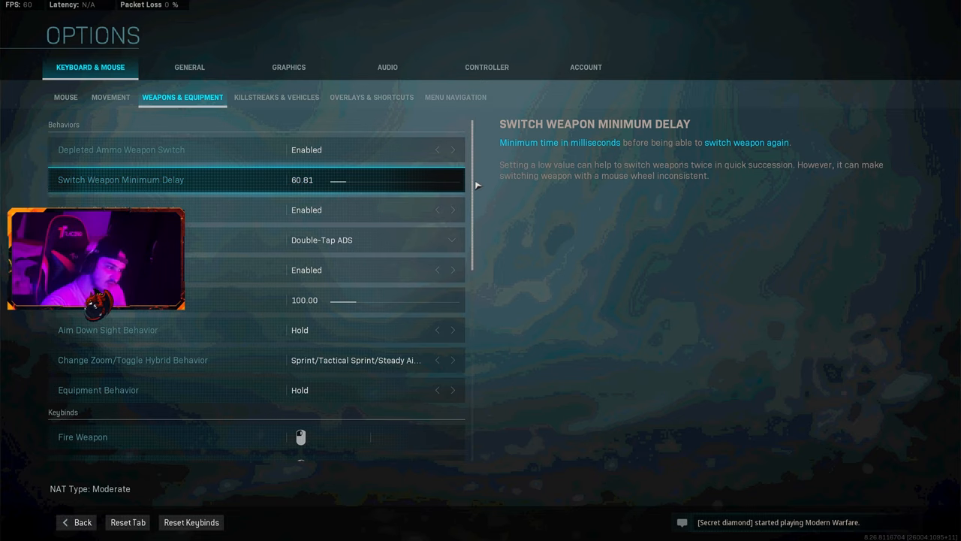
{"action": "left_click", "coordinate": [372, 240]}
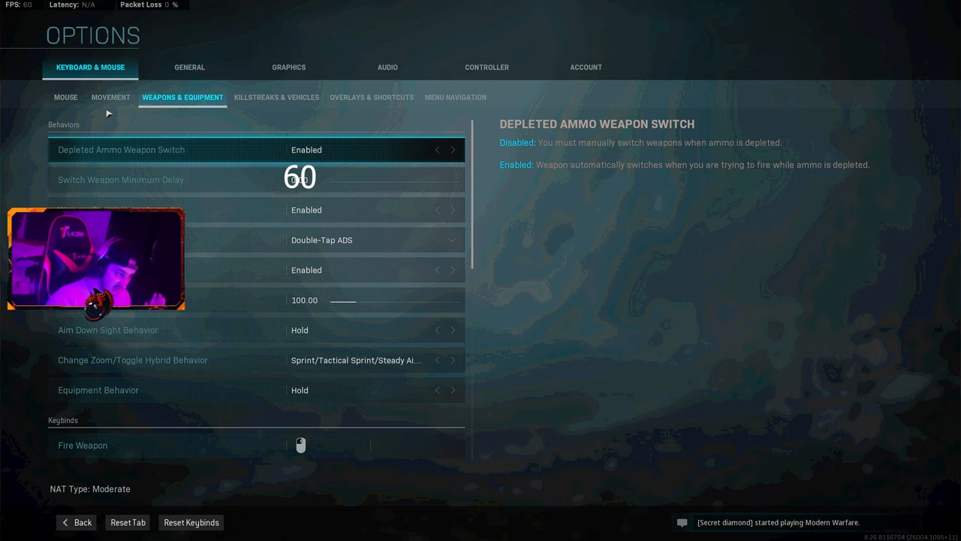
{"action": "left_click", "coordinate": [371, 239]}
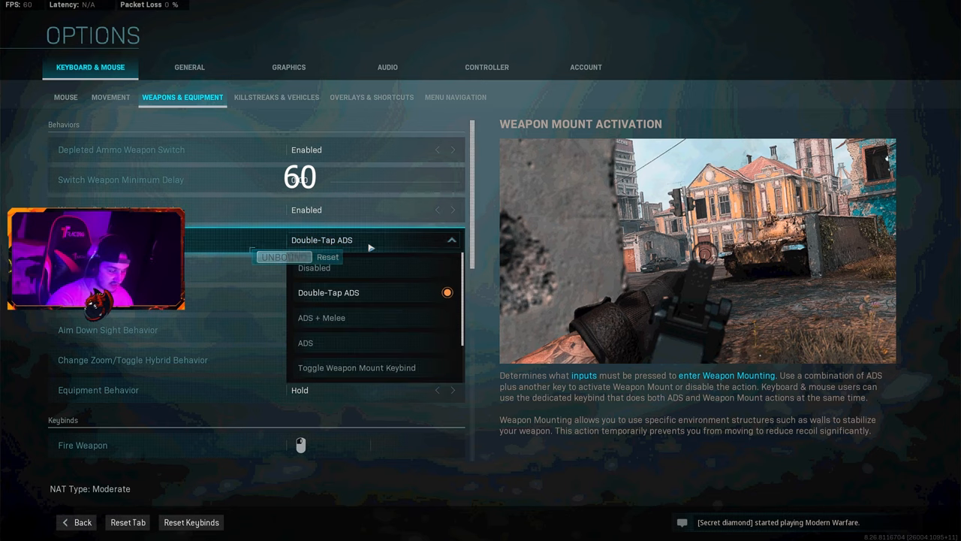
- Keep Weapon Mount Activation on Double-Tap ADS and review the remaining weapon settings
{"action": "left_click", "coordinate": [328, 292]}
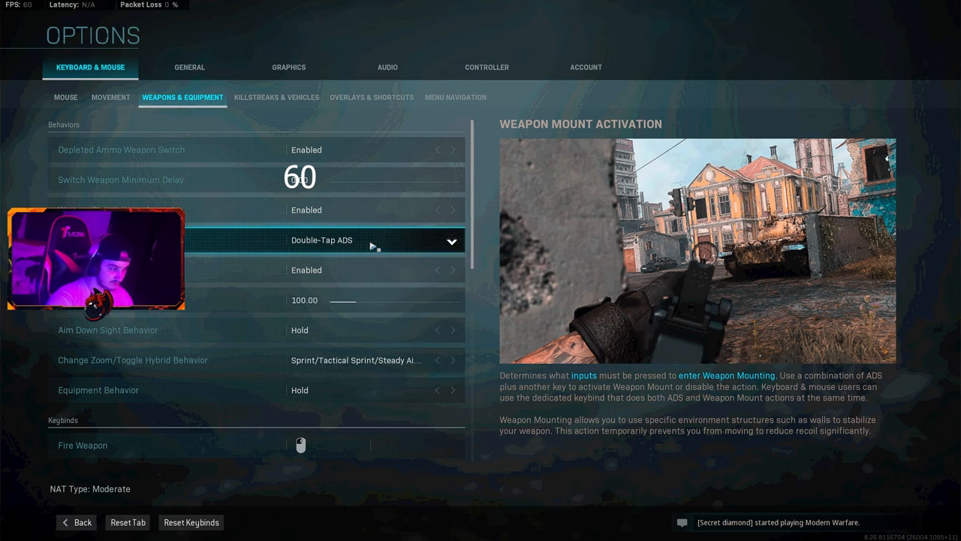
{"action": "left_click", "coordinate": [373, 269]}
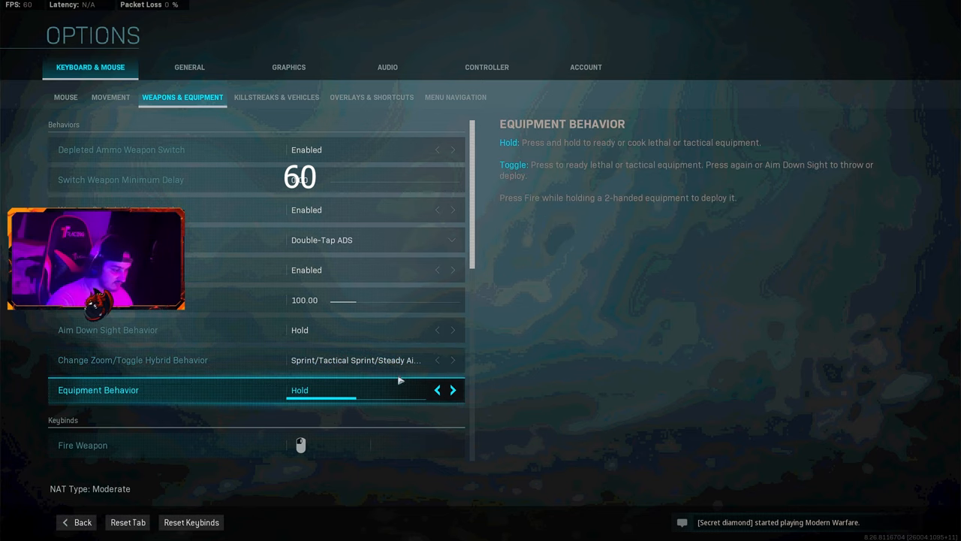
{"action": "scroll", "scroll_direction": "down", "scroll_amount": 3}
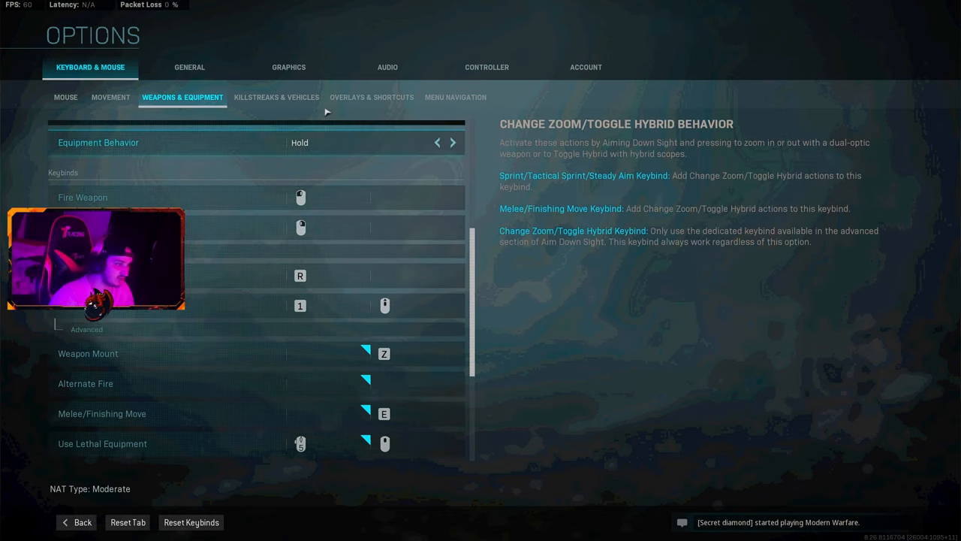
{"action": "left_click", "coordinate": [277, 97]}
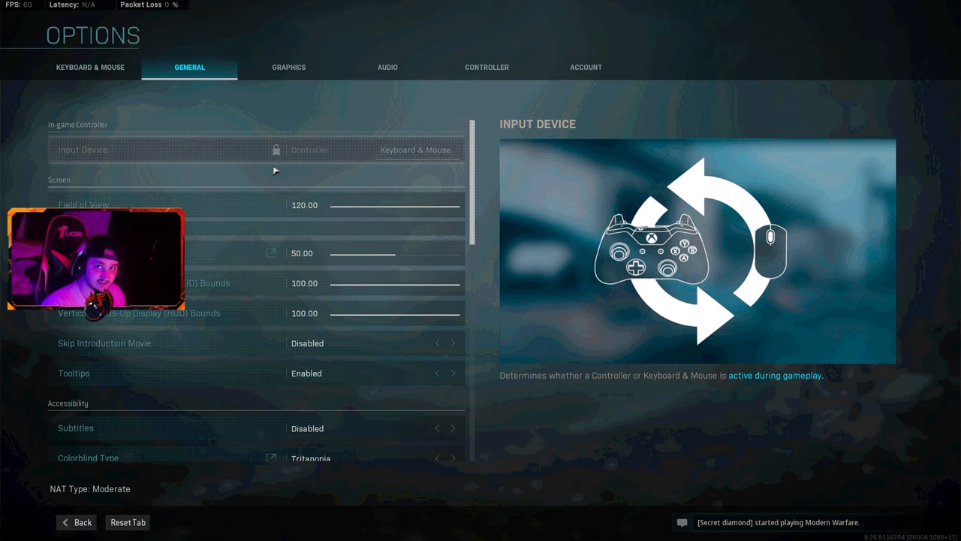
- Switch ADS Field of View to Affected, then back to Independent
{"action": "left_click", "coordinate": [84, 205]}
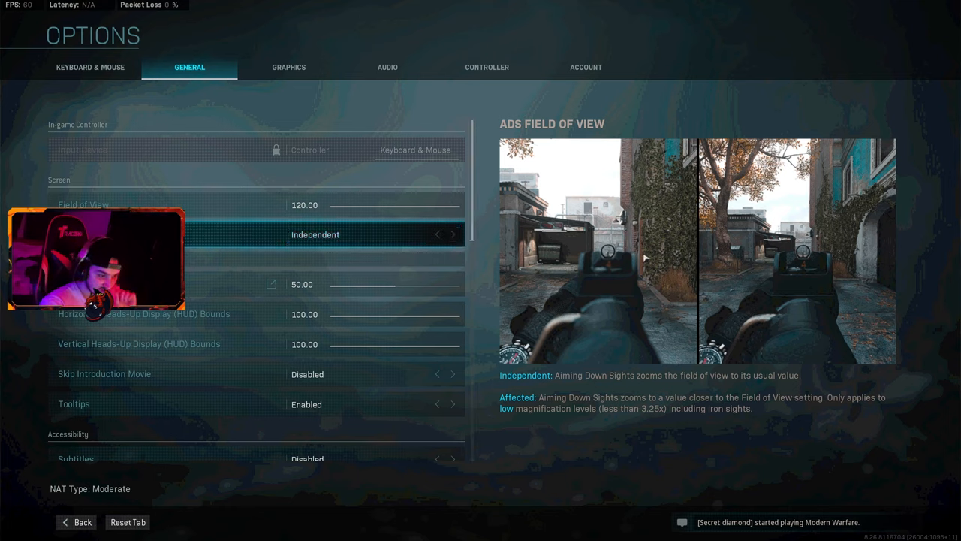
{"action": "mouse_move", "coordinate": [760, 310]}
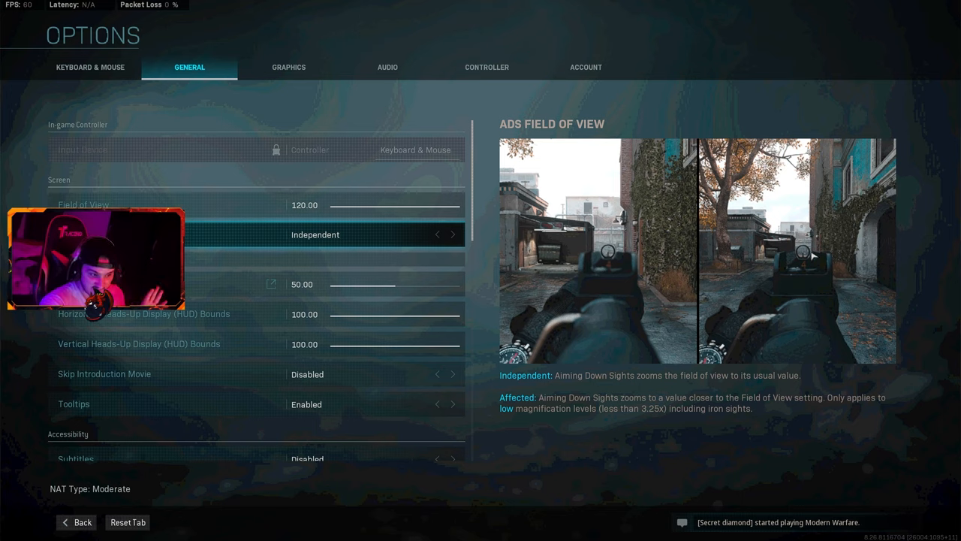
{"action": "left_click", "coordinate": [452, 234]}
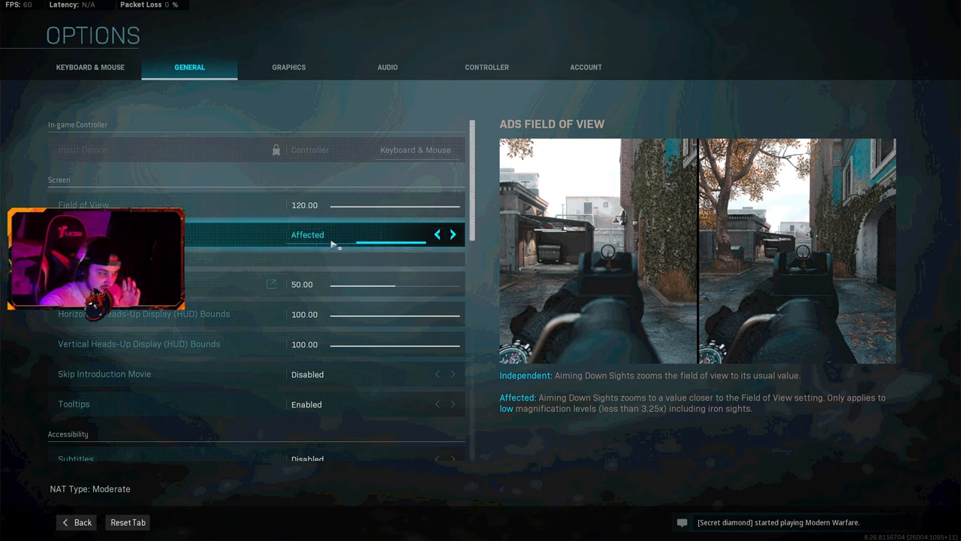
{"action": "mouse_move", "coordinate": [608, 284]}
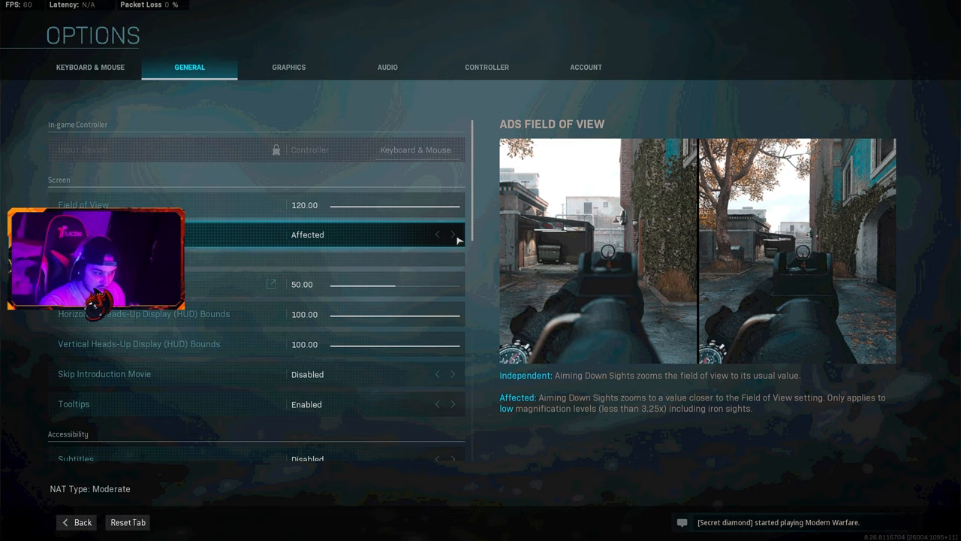
{"action": "left_click", "coordinate": [437, 234]}
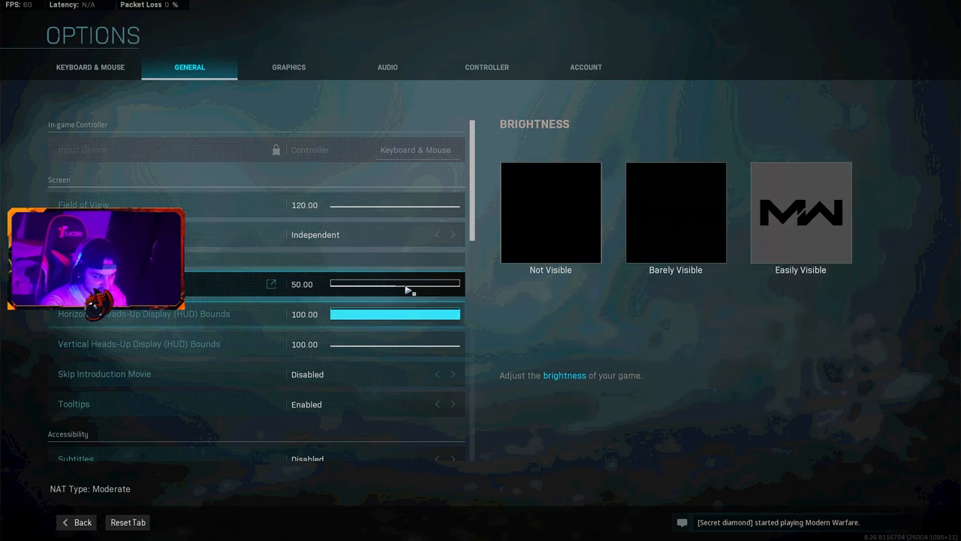
{"action": "left_click", "coordinate": [315, 235]}
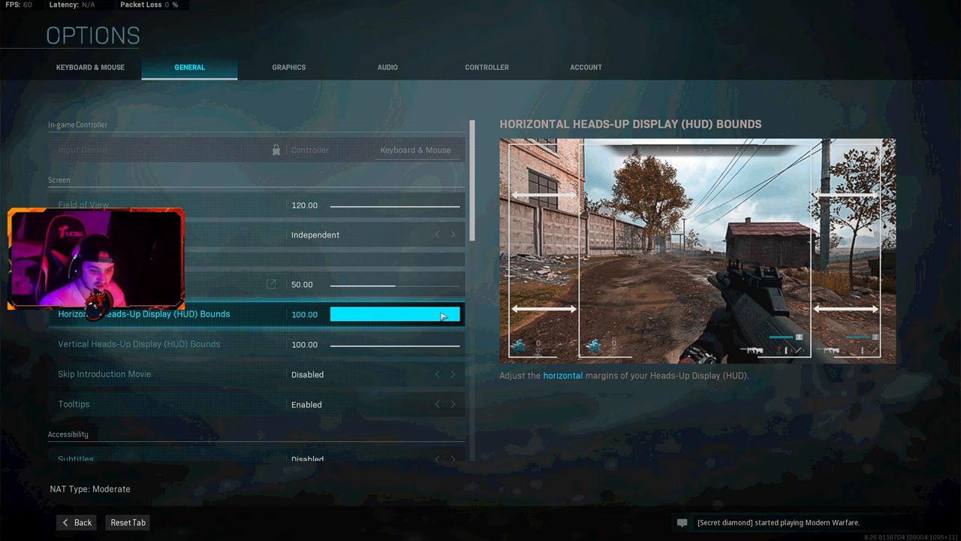
- Narrow horizontal HUD bounds to about 20.27 and review colorblind, compass and telemetry options
{"action": "left_click_drag", "start_coordinate": [450, 314], "coordinate": [439, 313]}
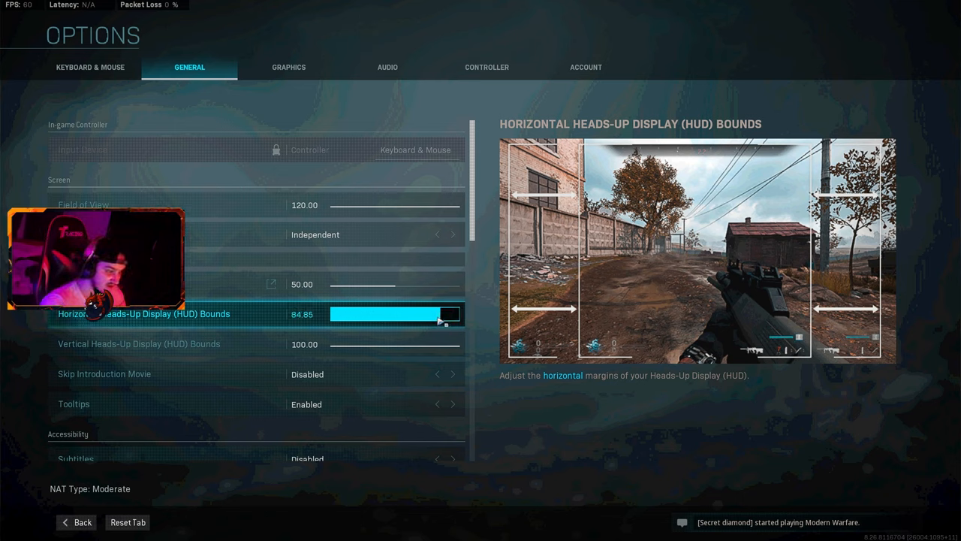
{"action": "left_click_drag", "start_coordinate": [440, 321], "coordinate": [356, 321]}
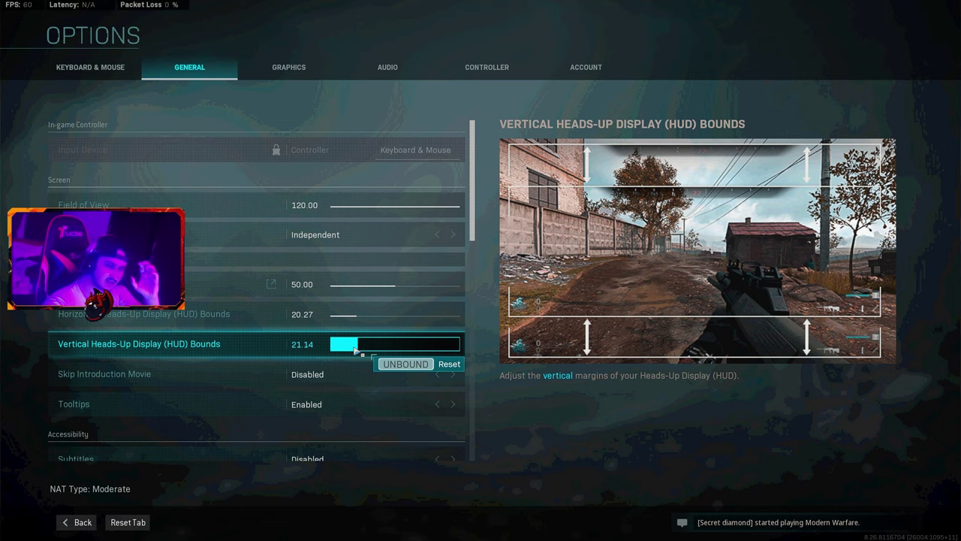
{"action": "mouse_move", "coordinate": [392, 362]}
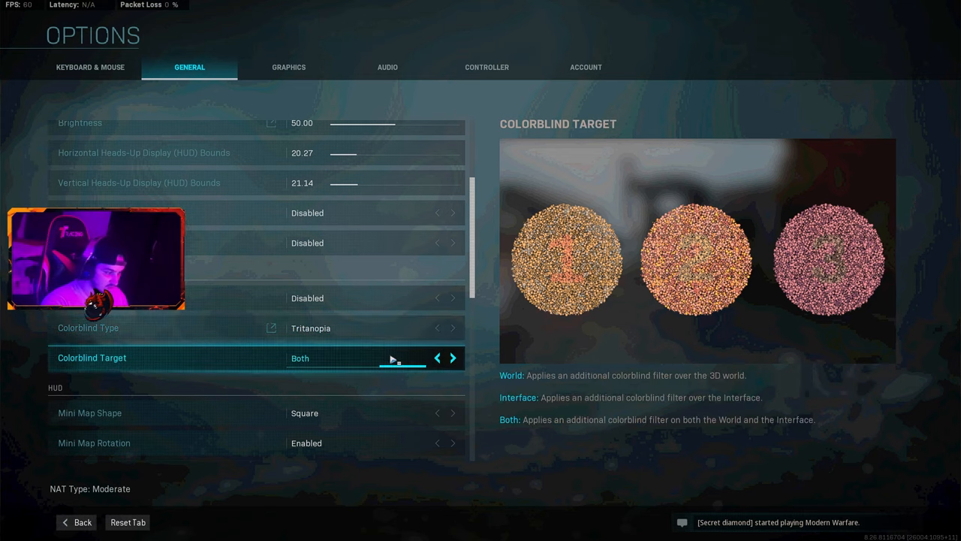
{"action": "scroll", "scroll_direction": "up", "scroll_amount": 3}
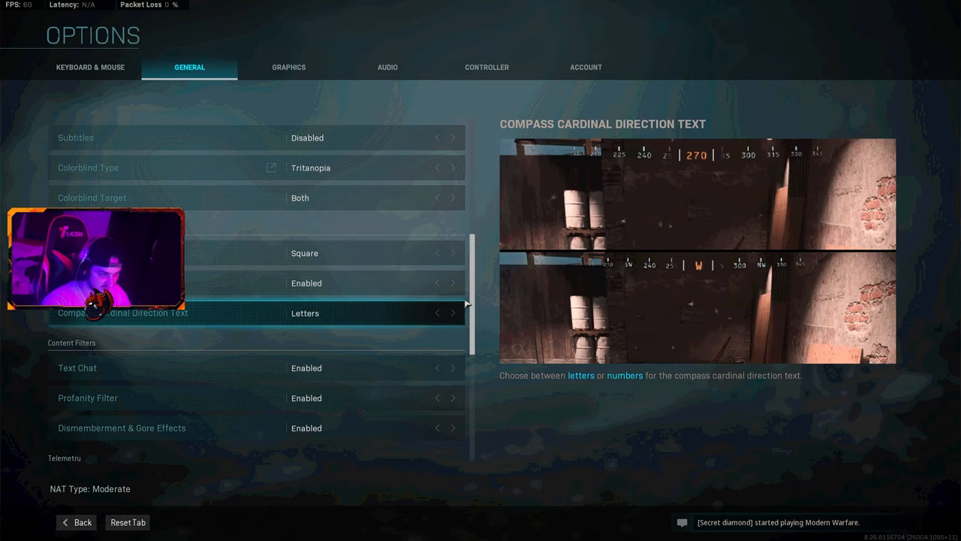
{"action": "scroll", "scroll_direction": "down", "scroll_amount": 3}
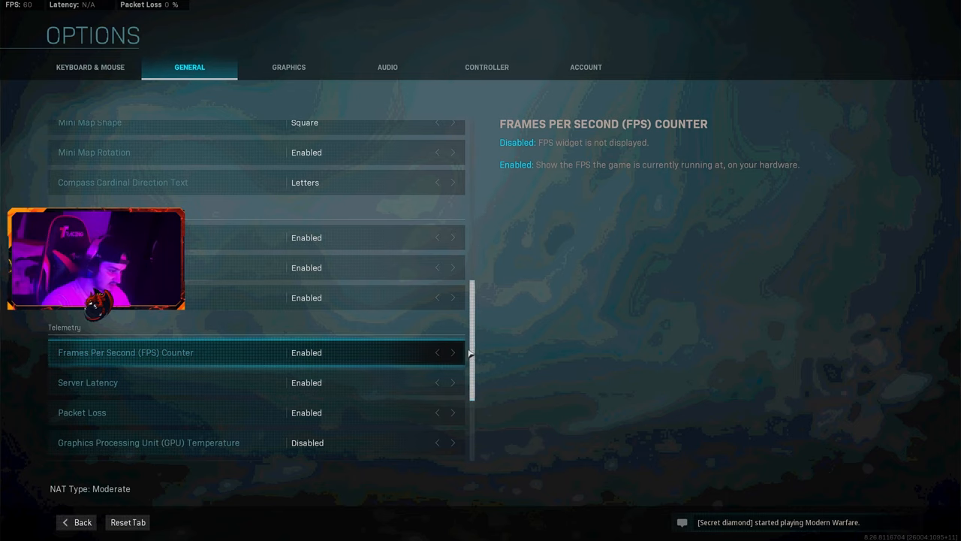
{"action": "scroll", "scroll_direction": "down", "scroll_amount": 3}
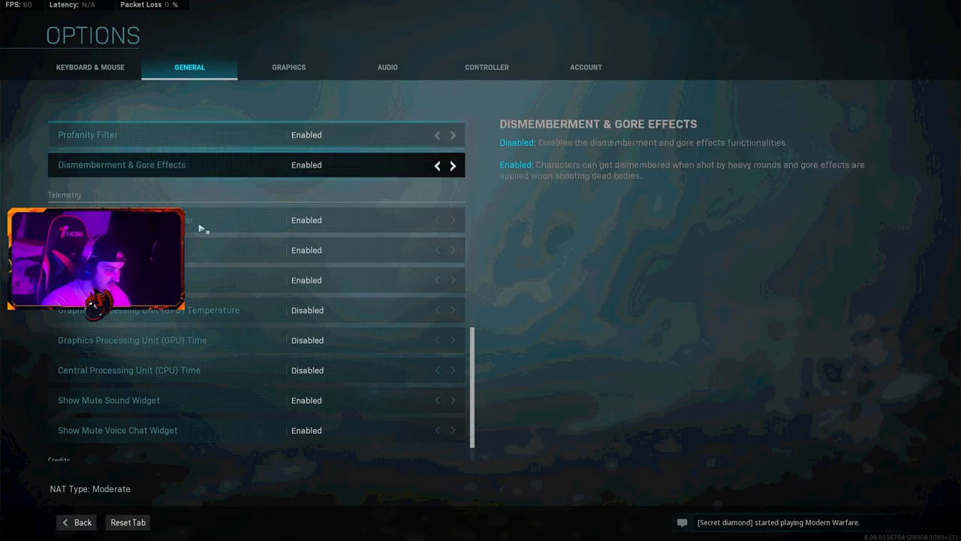
{"action": "scroll", "scroll_direction": "down", "scroll_amount": 3}
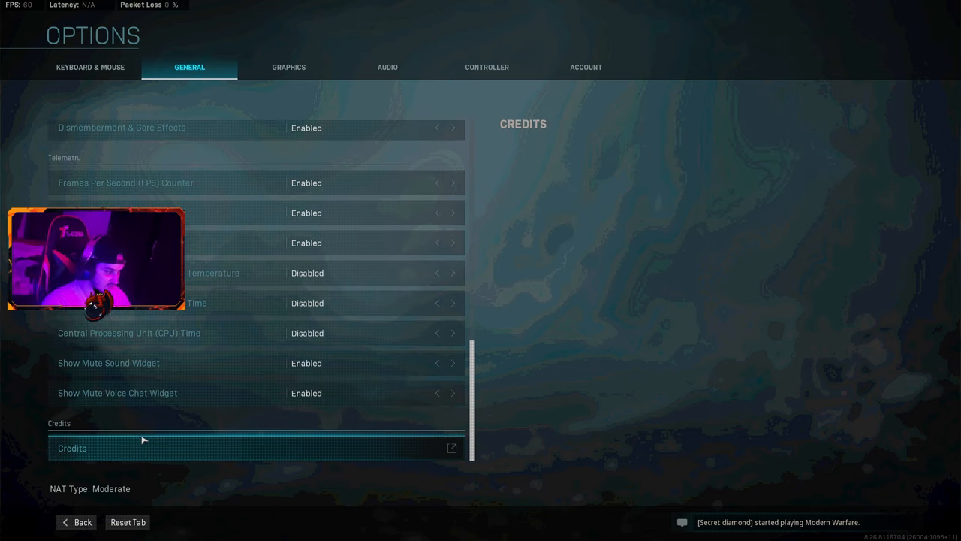
{"action": "left_click", "coordinate": [289, 67]}
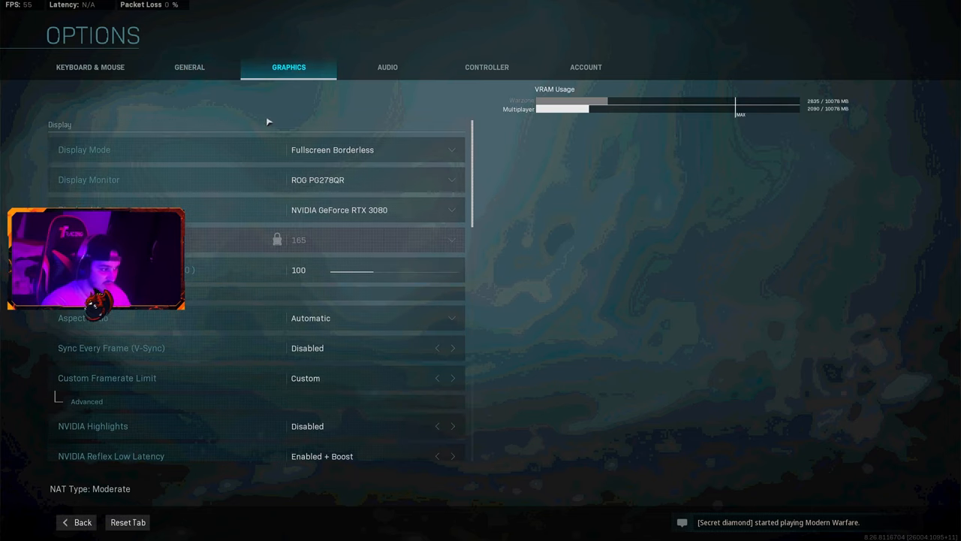
- Set display mode to Fullscreen on the ROG PG278QR, keeping 165 Hz refresh rate
{"action": "left_click", "coordinate": [371, 150]}
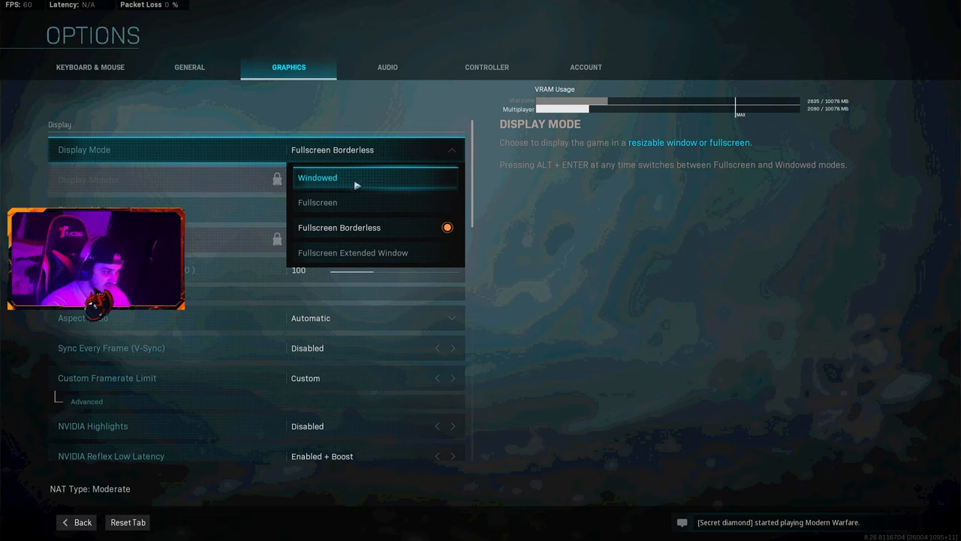
{"action": "left_click", "coordinate": [318, 202]}
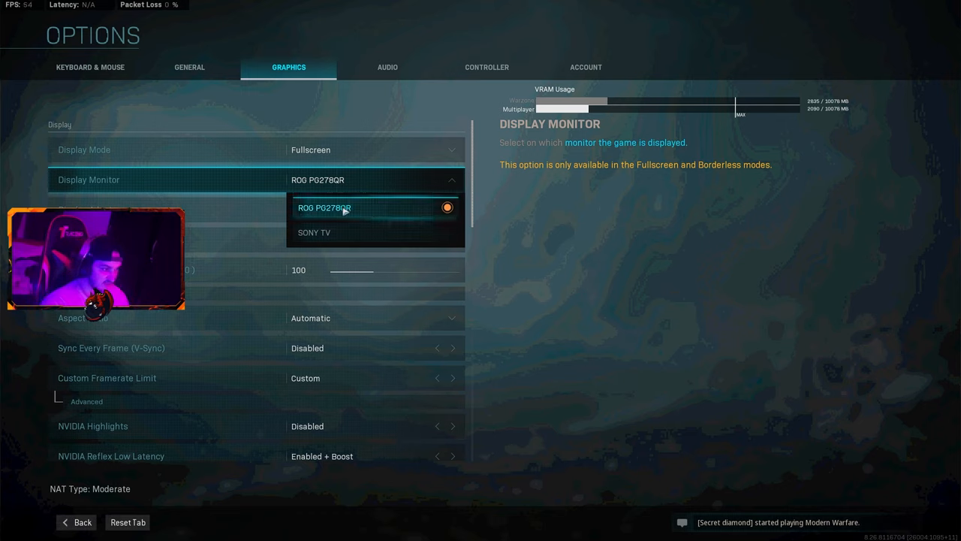
{"action": "left_click", "coordinate": [324, 207]}
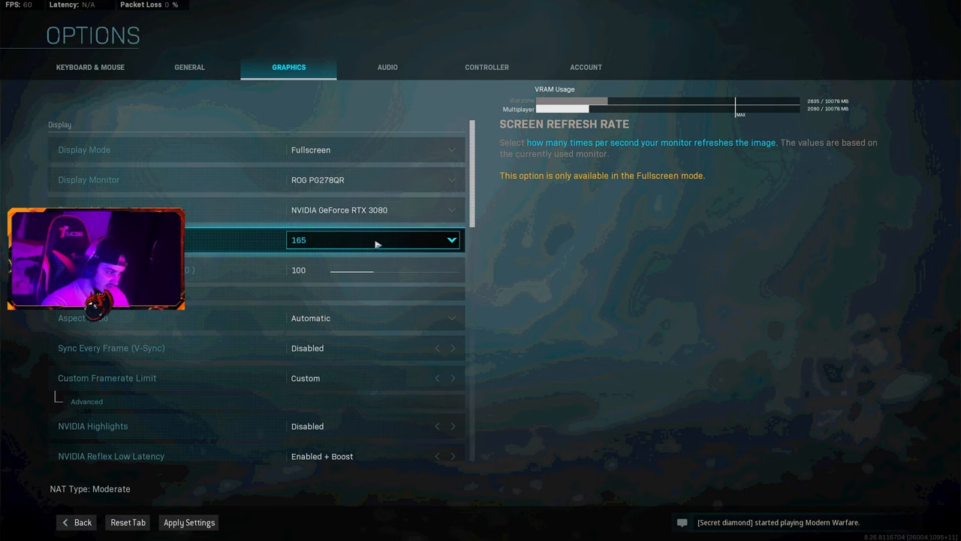
{"action": "left_click", "coordinate": [373, 240]}
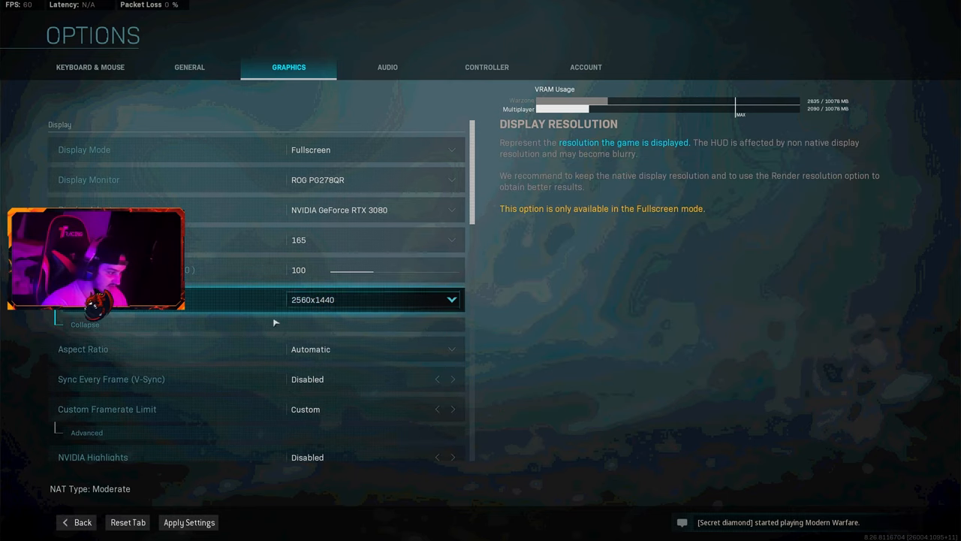
{"action": "left_click", "coordinate": [373, 239]}
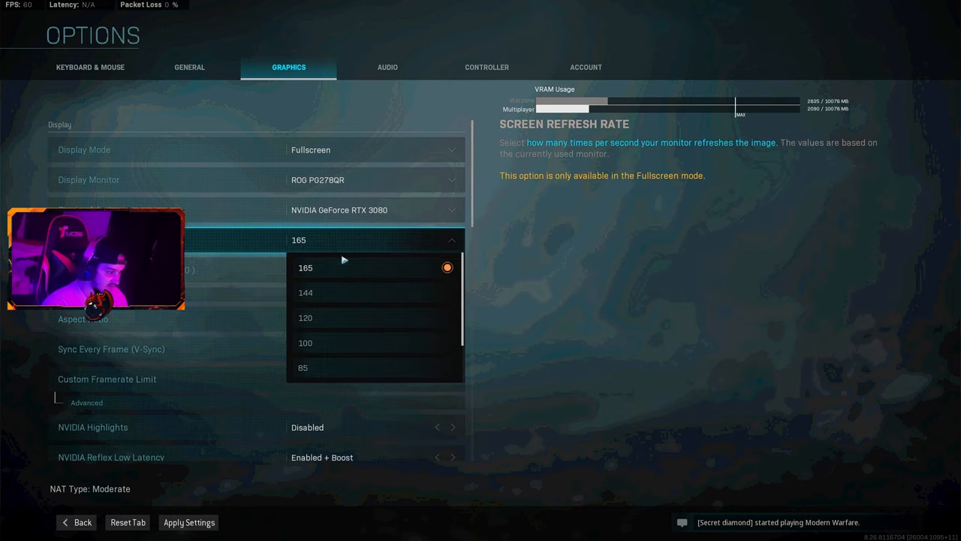
{"action": "left_click", "coordinate": [305, 267]}
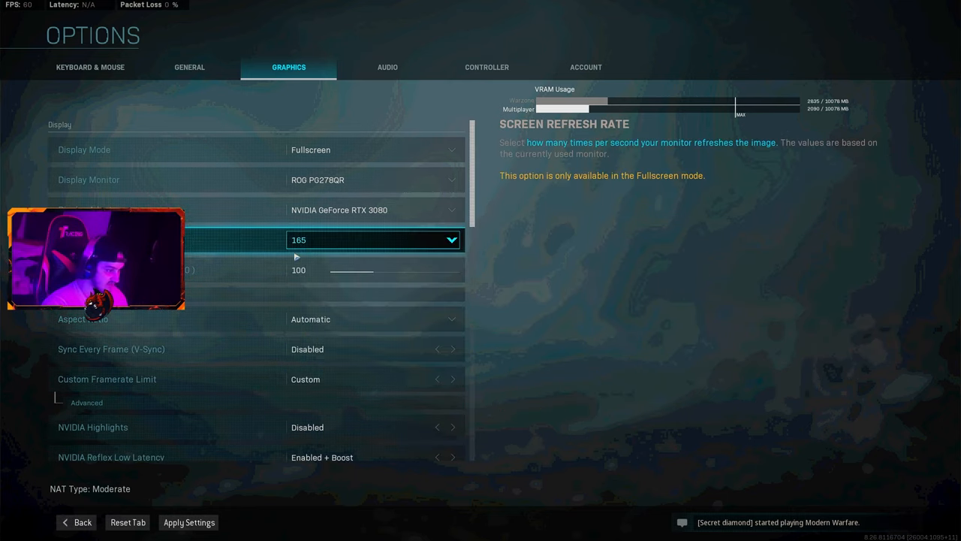
- Keep render resolution at 100 and V-Sync disabled, leaving framerate limit on Custom
{"action": "left_click", "coordinate": [376, 269]}
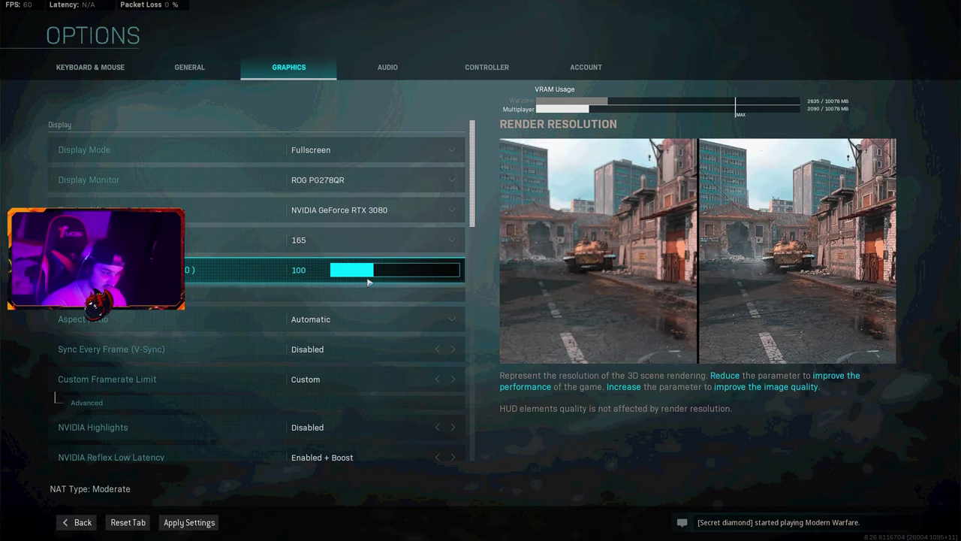
{"action": "left_click", "coordinate": [368, 319]}
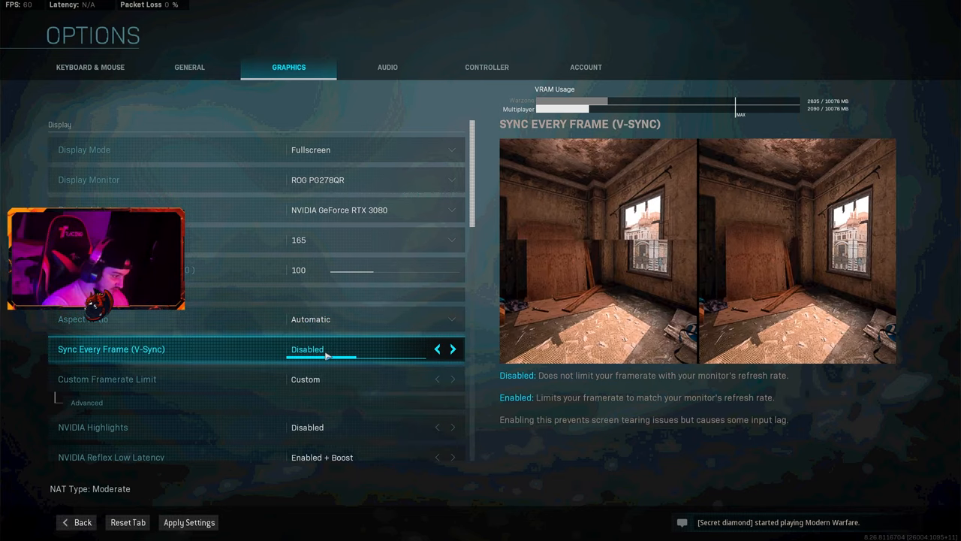
{"action": "left_click", "coordinate": [106, 379]}
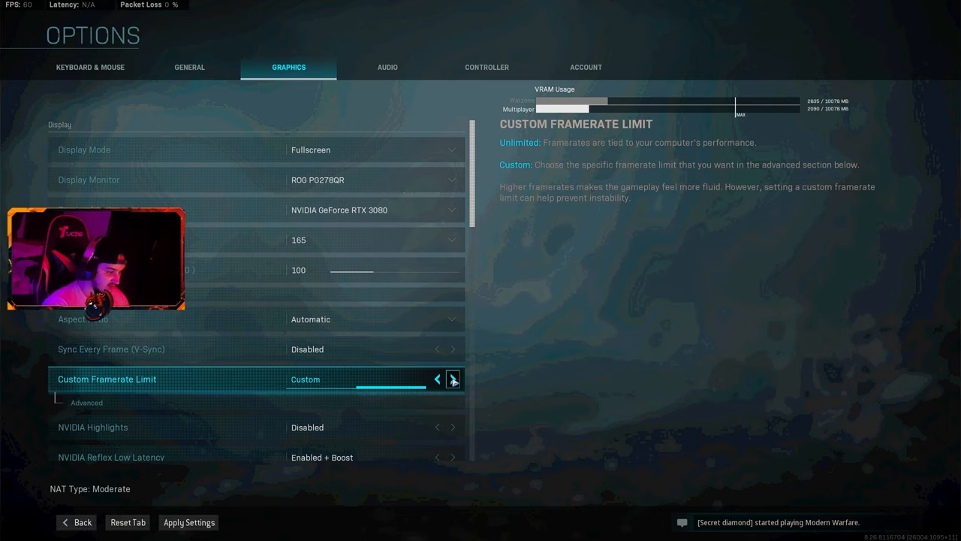
{"action": "left_click", "coordinate": [453, 378]}
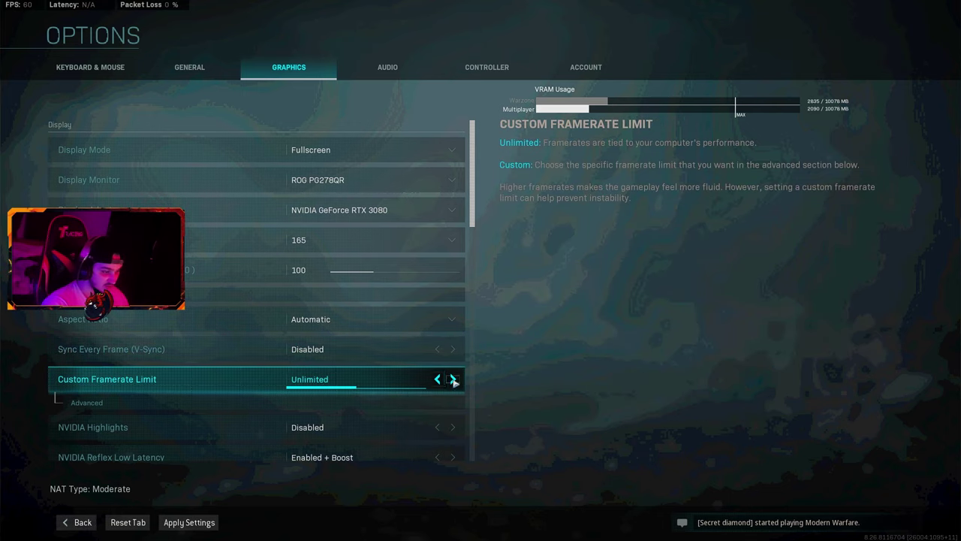
{"action": "left_click", "coordinate": [452, 379]}
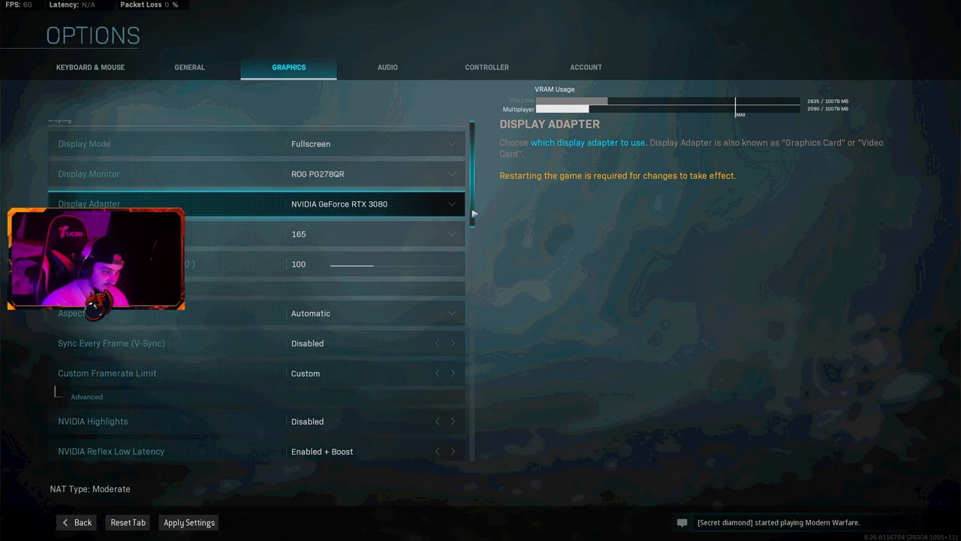
- Lower the gameplay custom framerate limit from 250 to 166.04
{"action": "scroll", "scroll_direction": "down", "scroll_amount": 3}
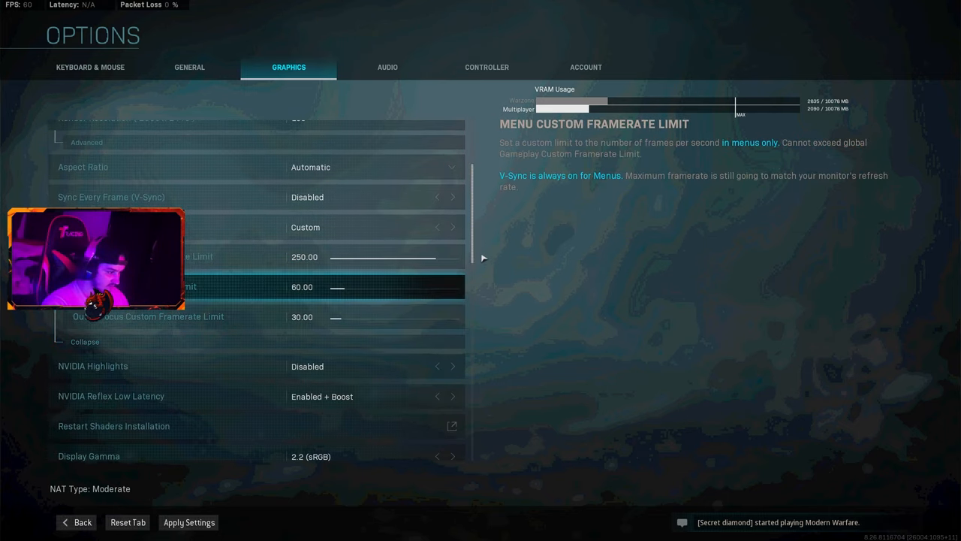
{"action": "scroll", "scroll_direction": "down", "scroll_amount": 3}
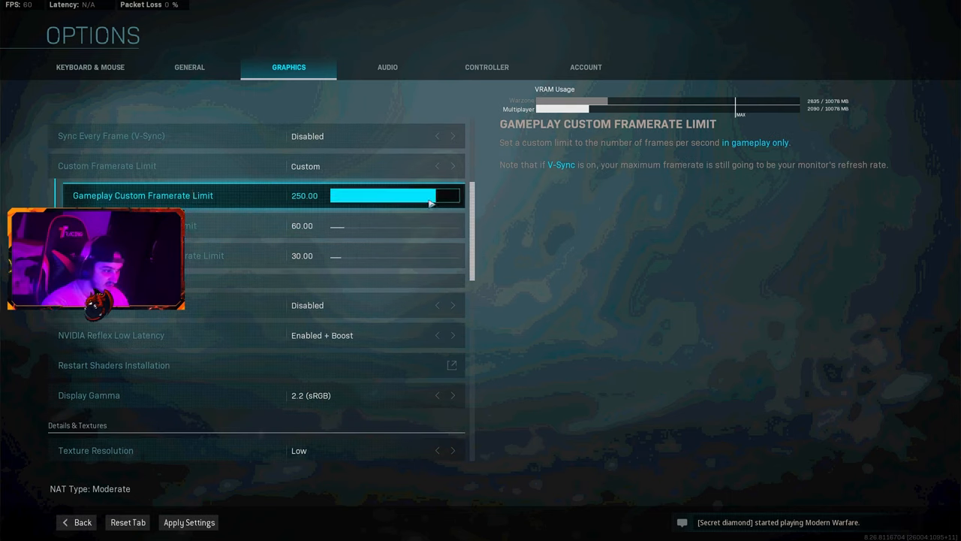
{"action": "left_click_drag", "start_coordinate": [431, 203], "coordinate": [398, 204]}
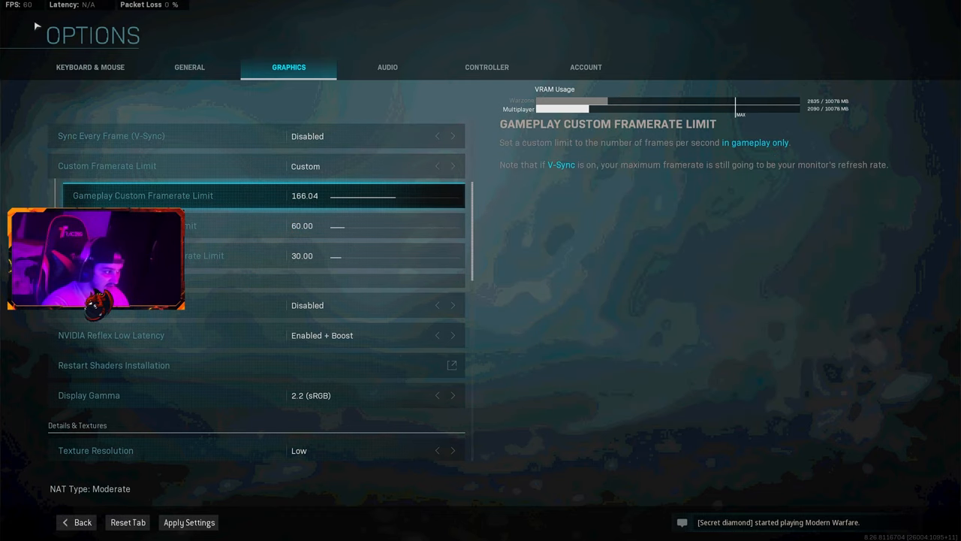
{"action": "mouse_move", "coordinate": [89, 67]}
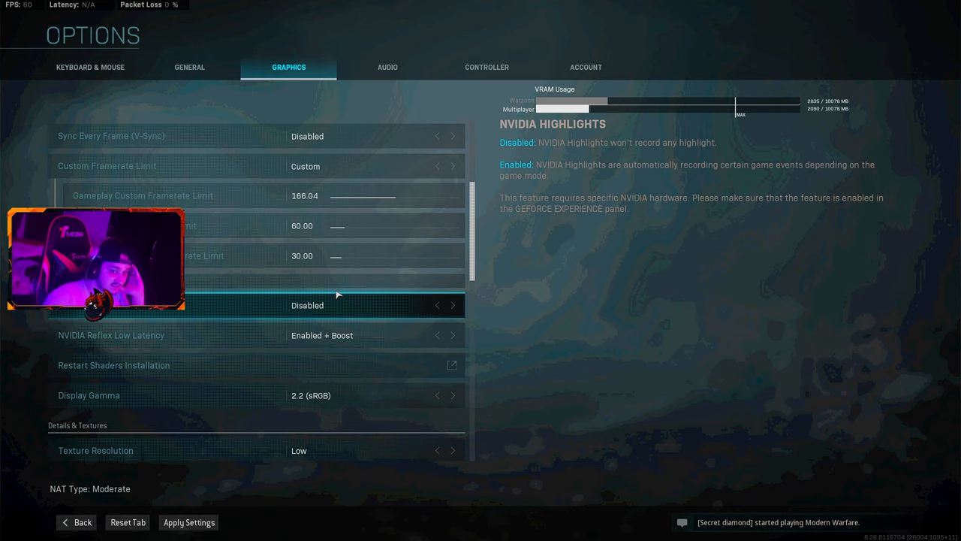
{"action": "scroll", "scroll_direction": "down", "scroll_amount": 3}
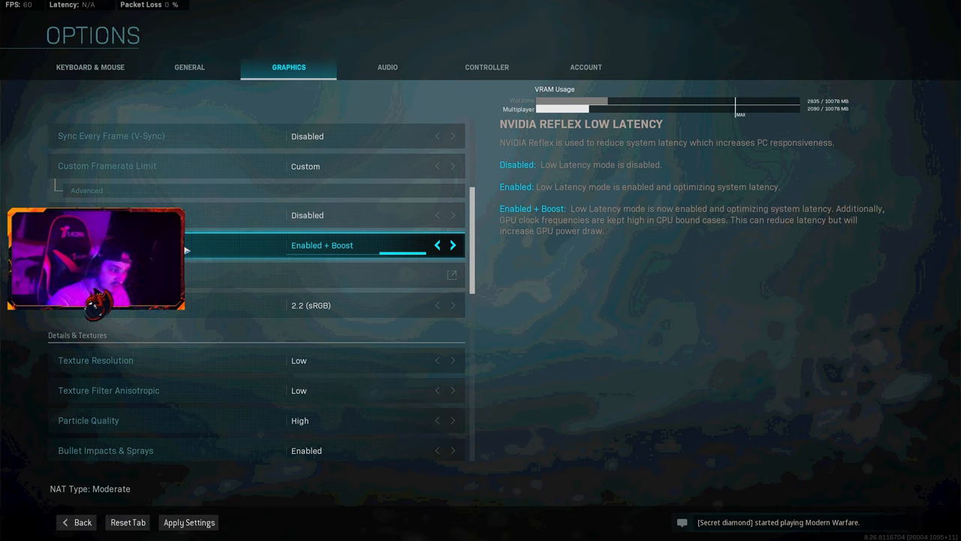
{"action": "mouse_move", "coordinate": [449, 266]}
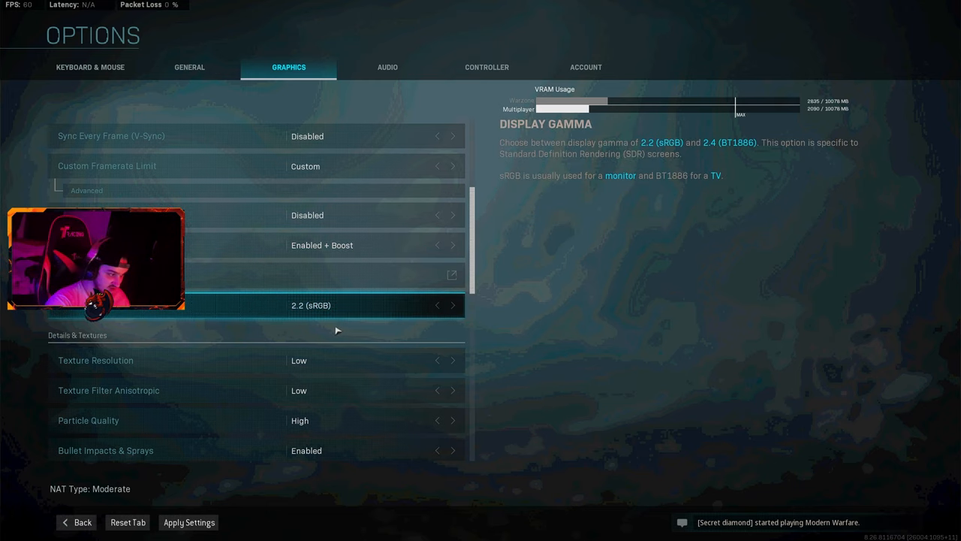
{"action": "scroll", "scroll_direction": "down", "scroll_amount": 3}
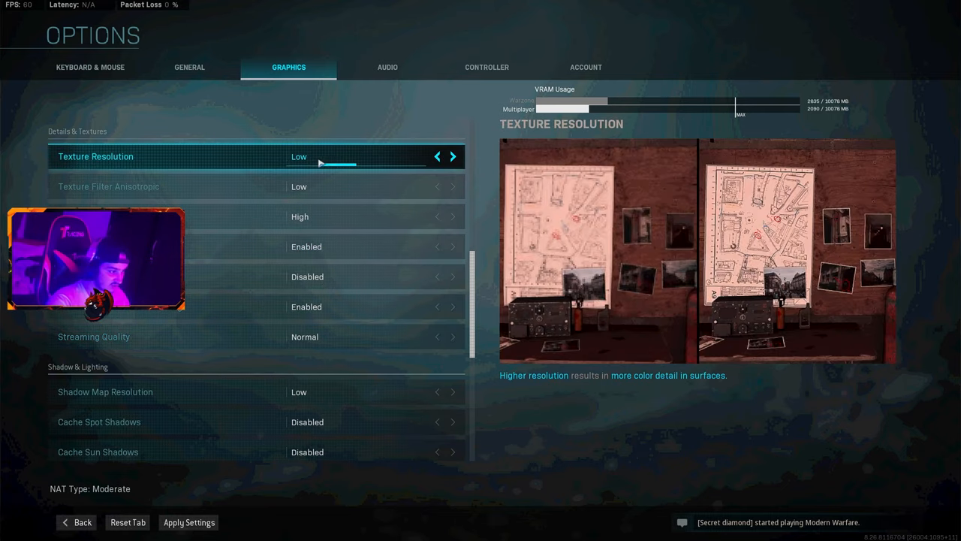
- Keep texture resolution Low and remaining graphics options disabled, then leave for Audio
{"action": "left_click", "coordinate": [306, 247]}
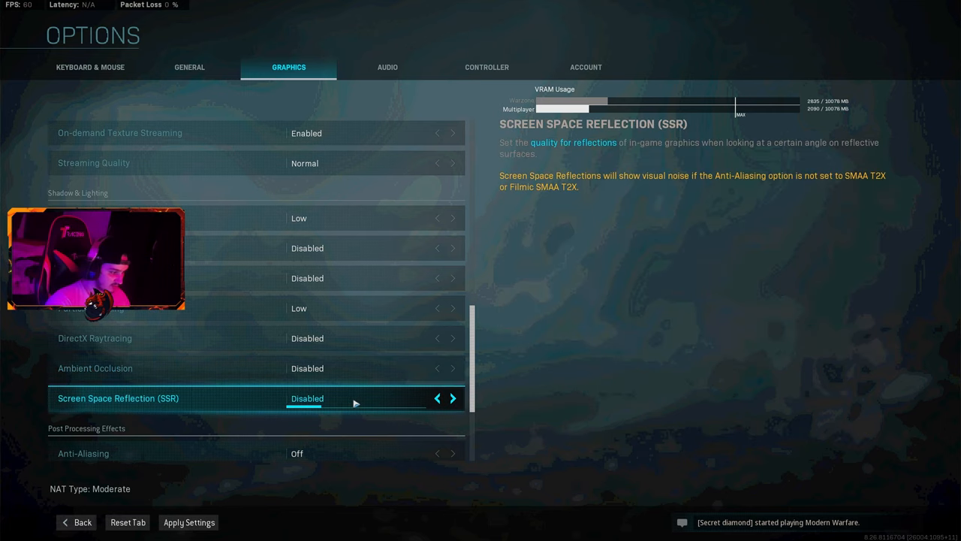
{"action": "scroll", "scroll_direction": "down", "scroll_amount": 3}
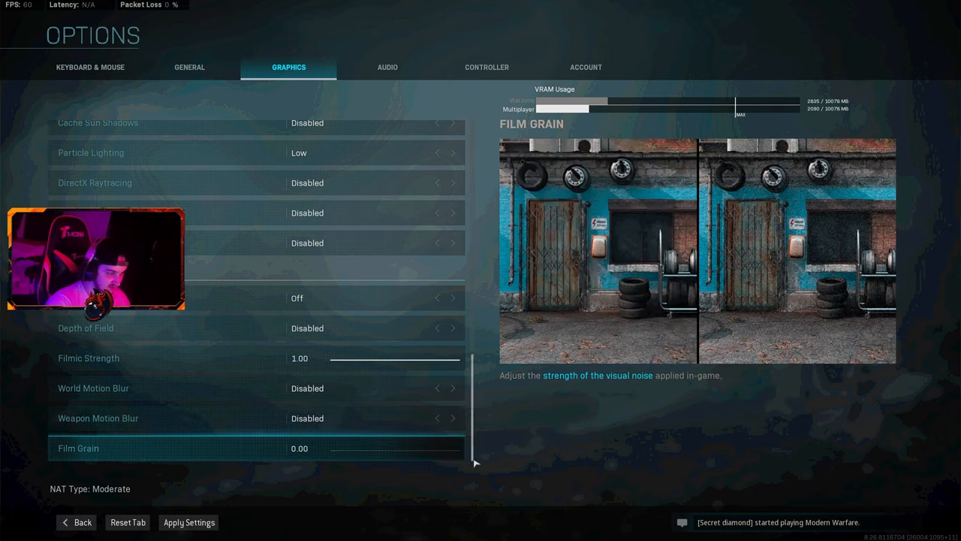
{"action": "left_click", "coordinate": [189, 522]}
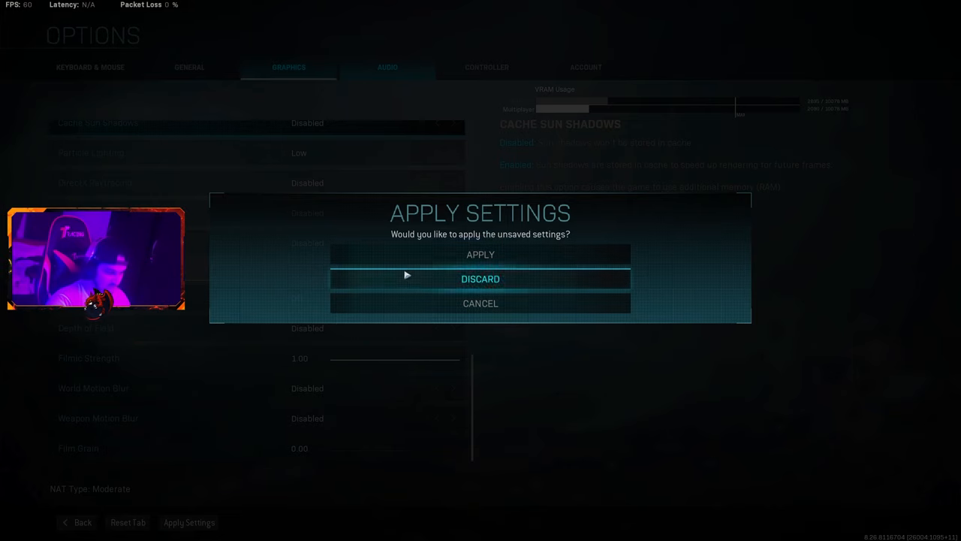
- Apply the unsaved graphics settings and exit Options to the main menu
{"action": "left_click", "coordinate": [480, 278]}
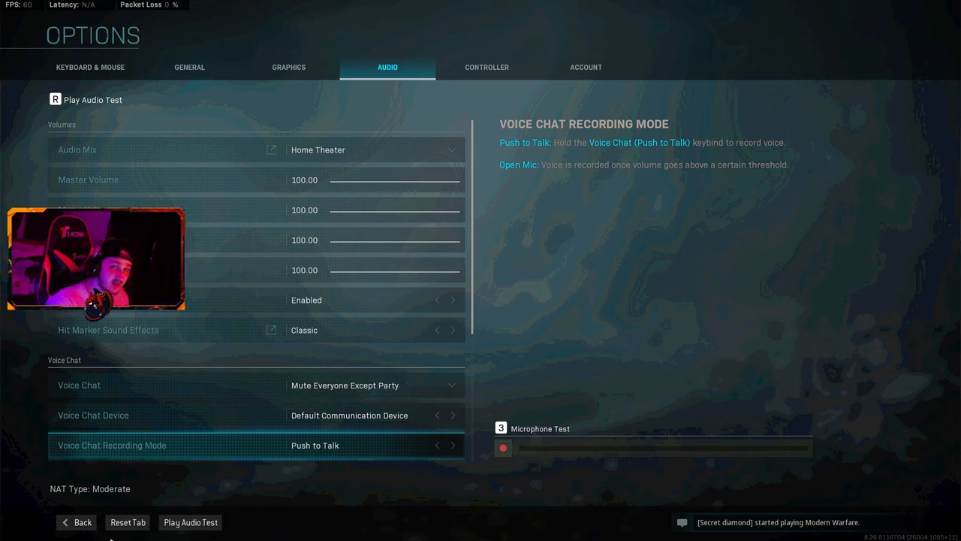
{"action": "left_click", "coordinate": [75, 522]}
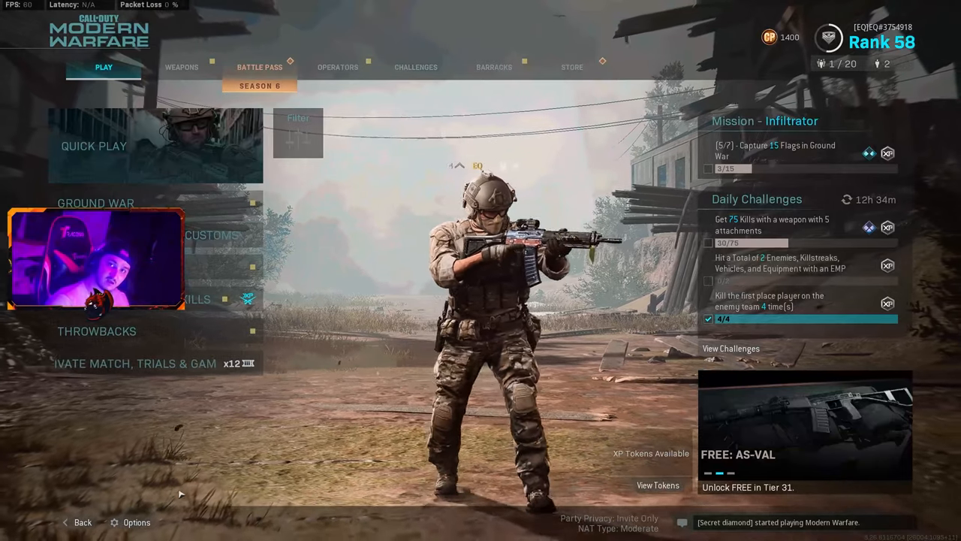